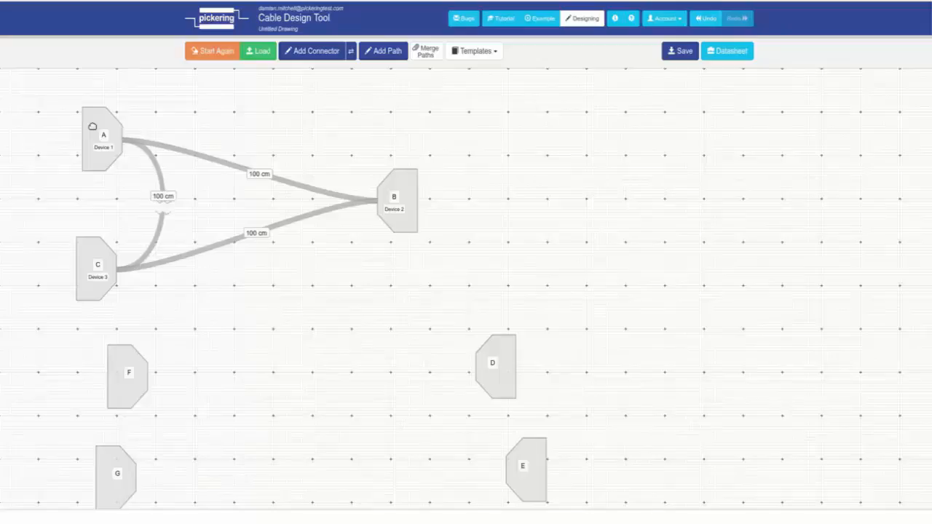
Show the context menu for device A on the cable drawing
right_click(104, 137)
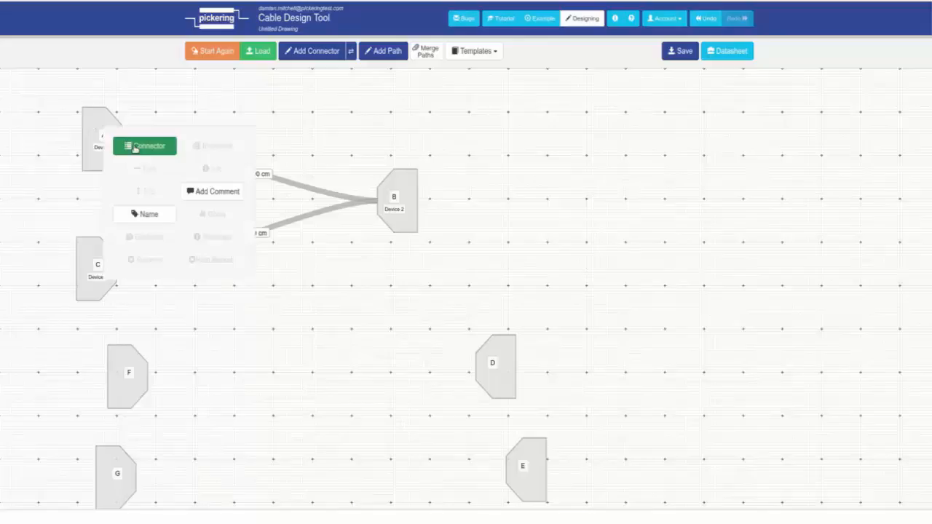
Choose Connector so device A's coaxial connector catalogue is listed
left_click(144, 146)
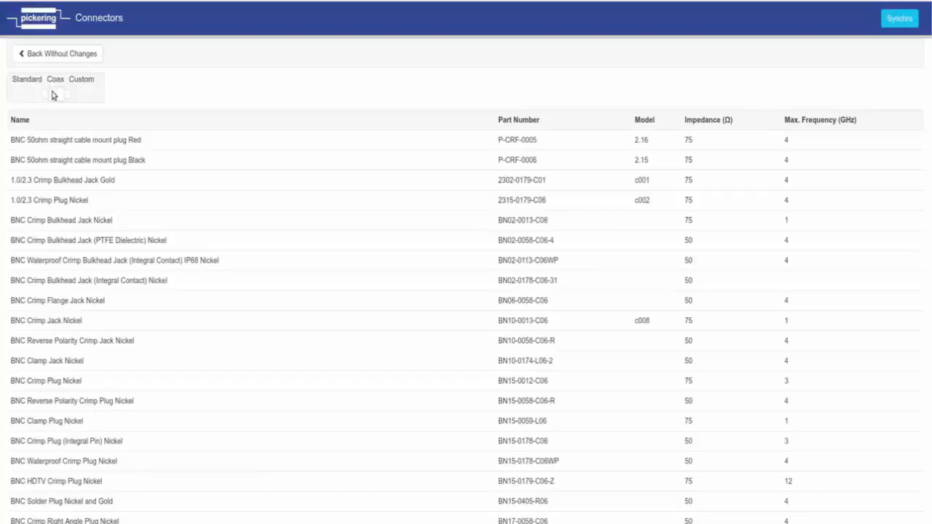
Switch to Custom and reveal the custom connector form with its graphic editor
left_click(82, 79)
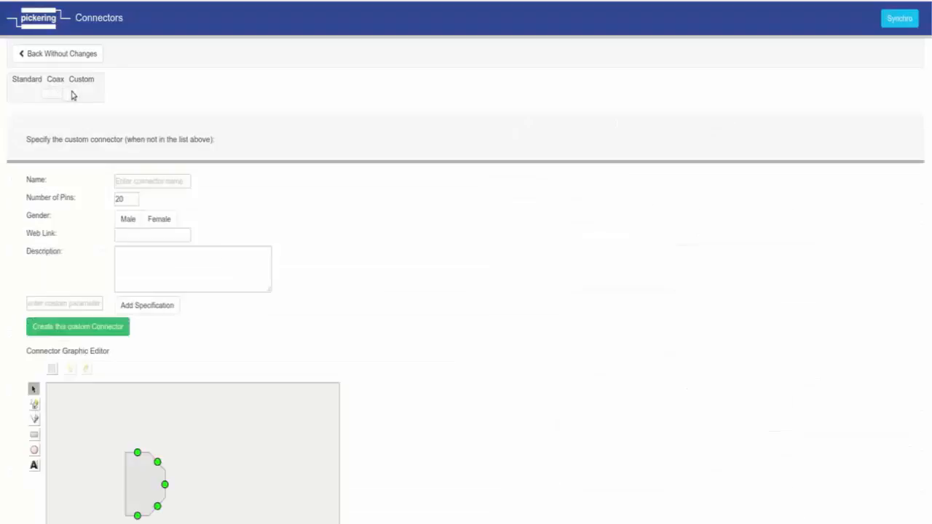
mouse_move(256, 224)
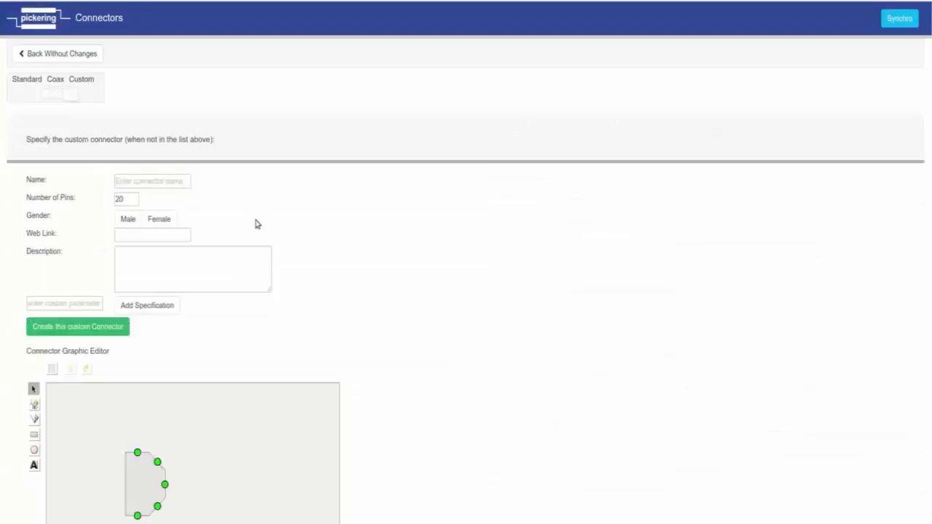
scroll("down", 3)
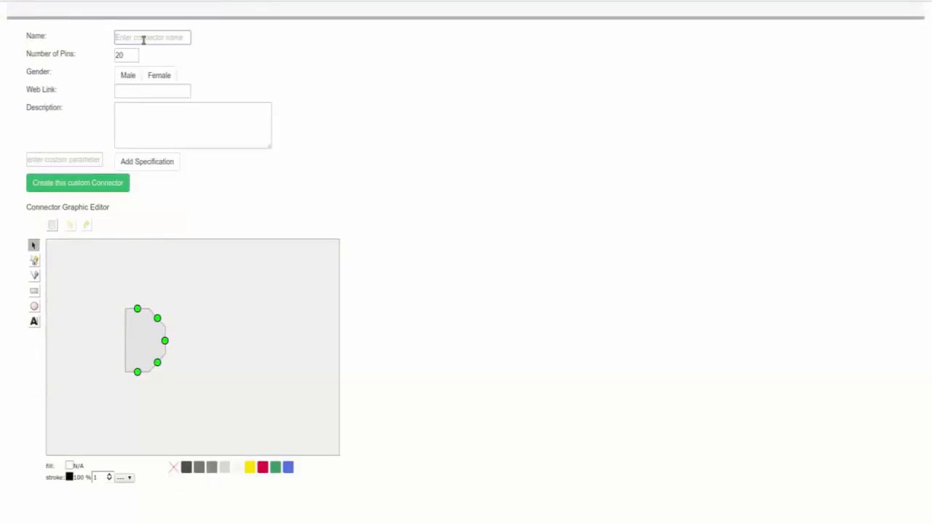
type("new conn")
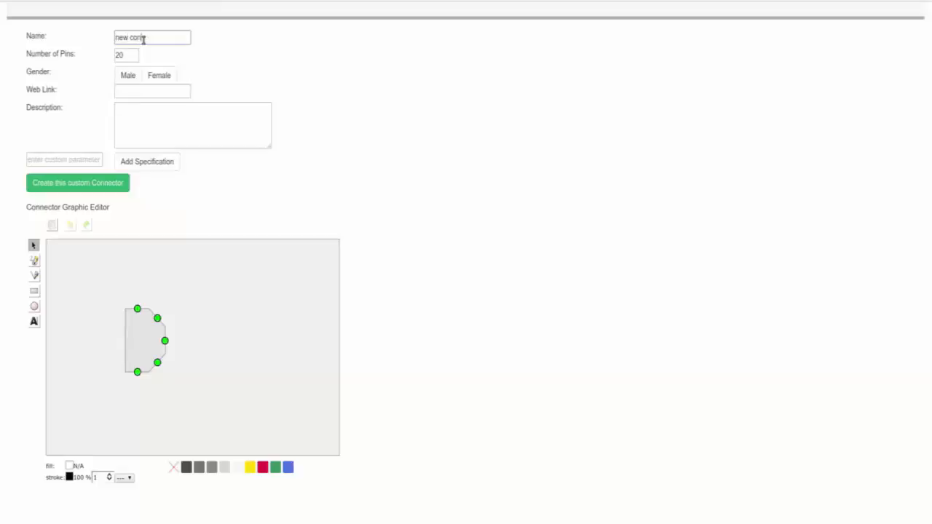
left_click(125, 54)
type("9")
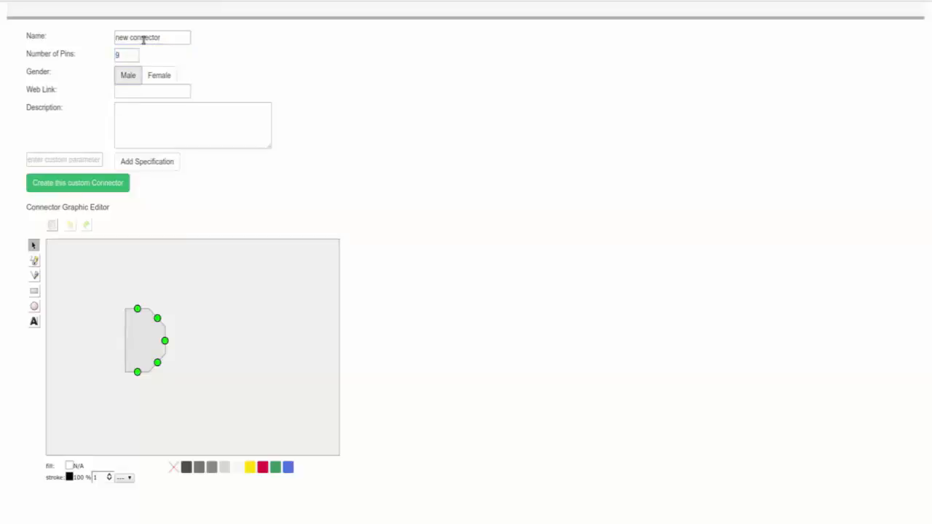
left_click(159, 76)
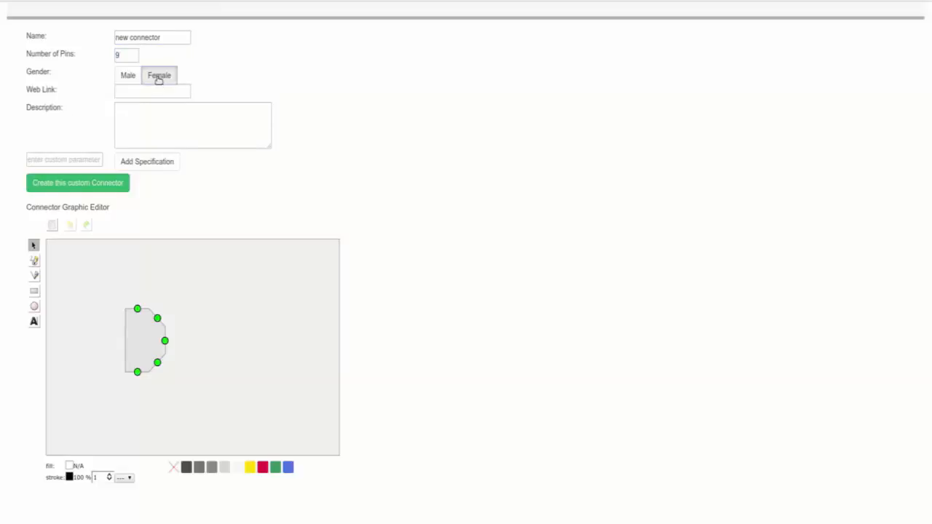
left_click(160, 75)
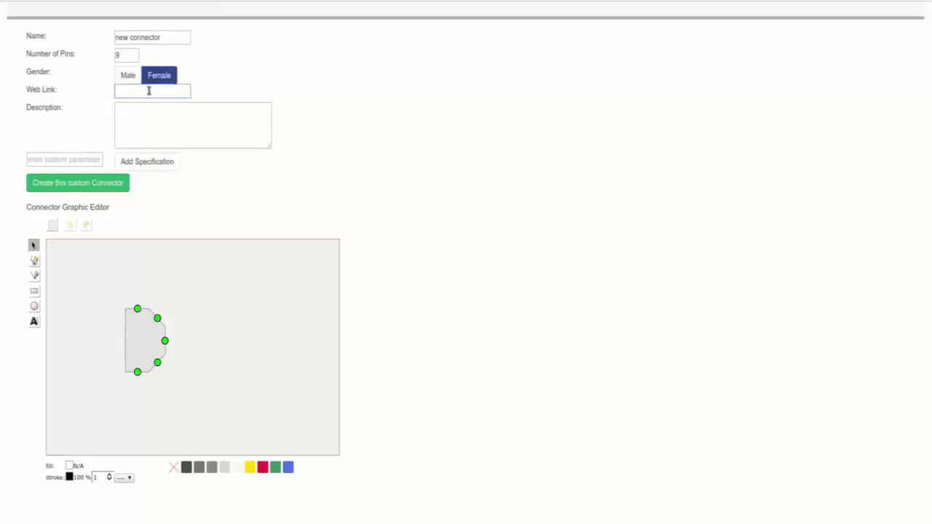
type("www.pickering.cz")
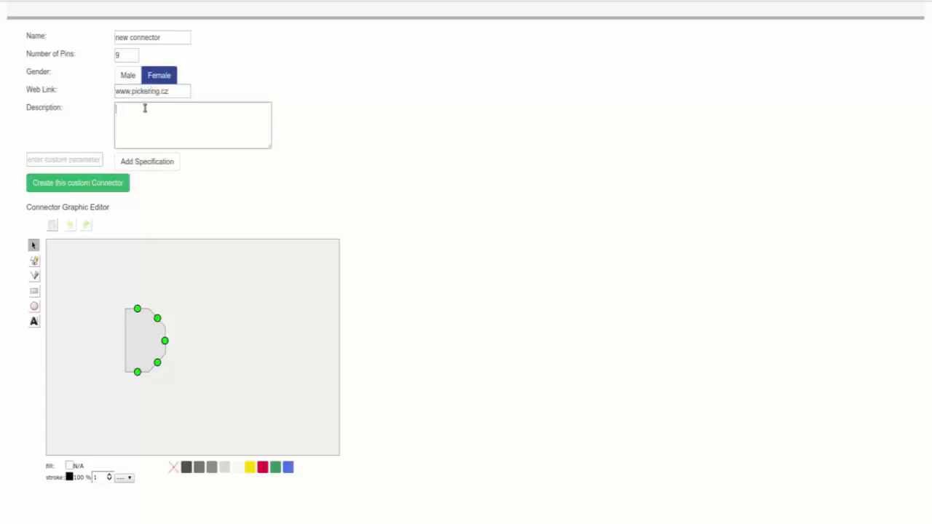
type("9 Pin D")
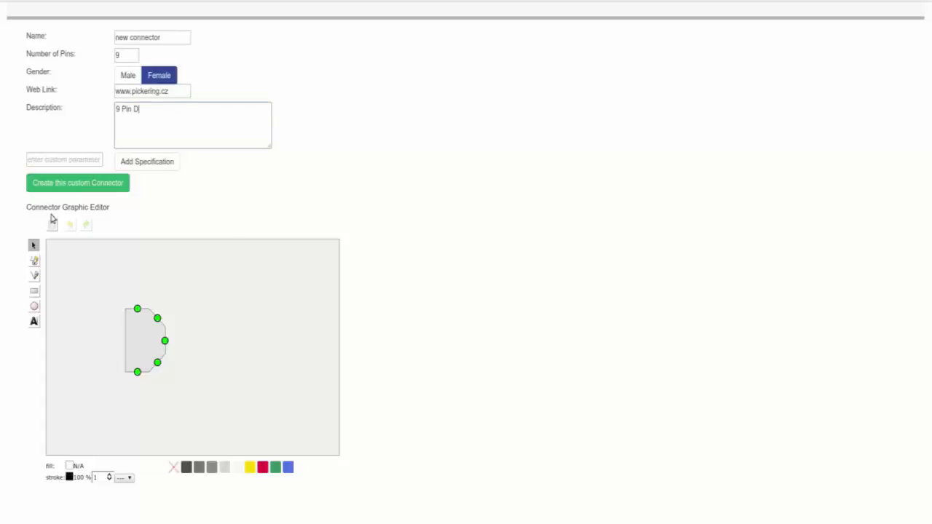
type("Type")
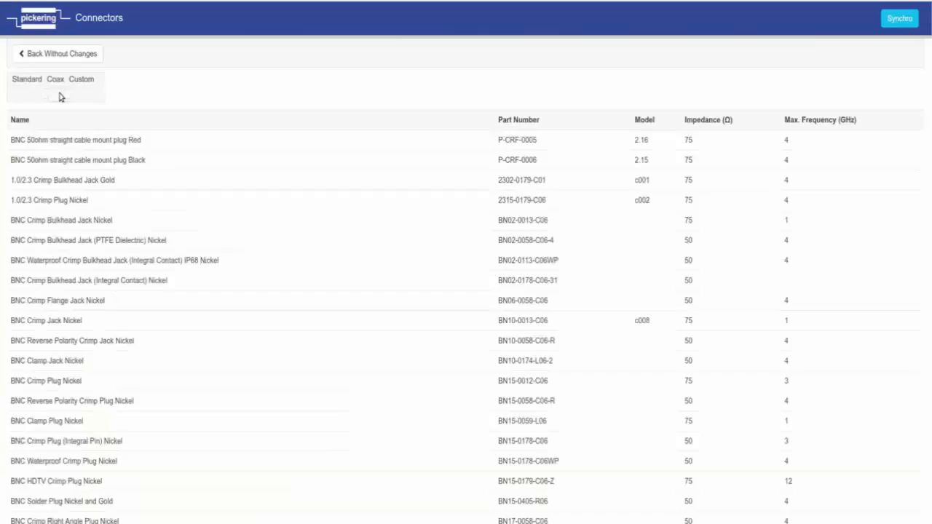
Return to the Standard catalogue and reopen device A's connector selection with its filters
left_click(26, 78)
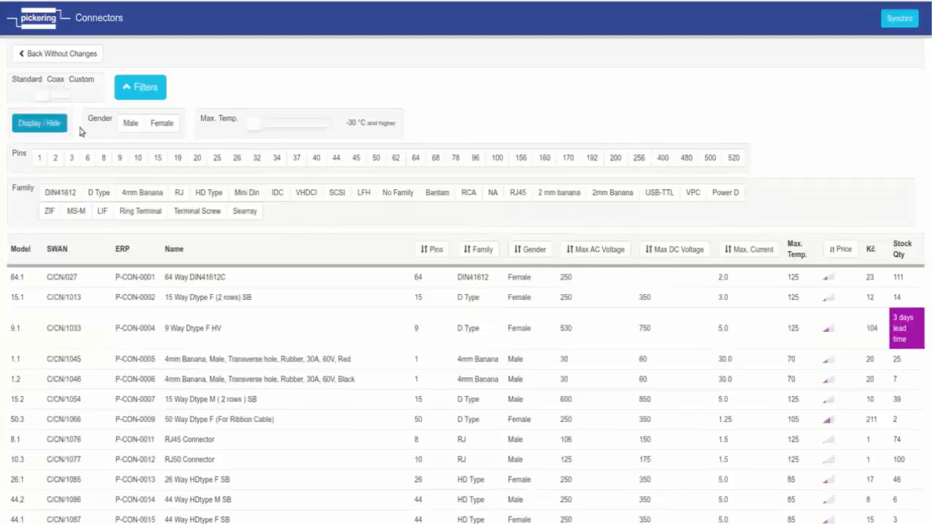
mouse_move(119, 157)
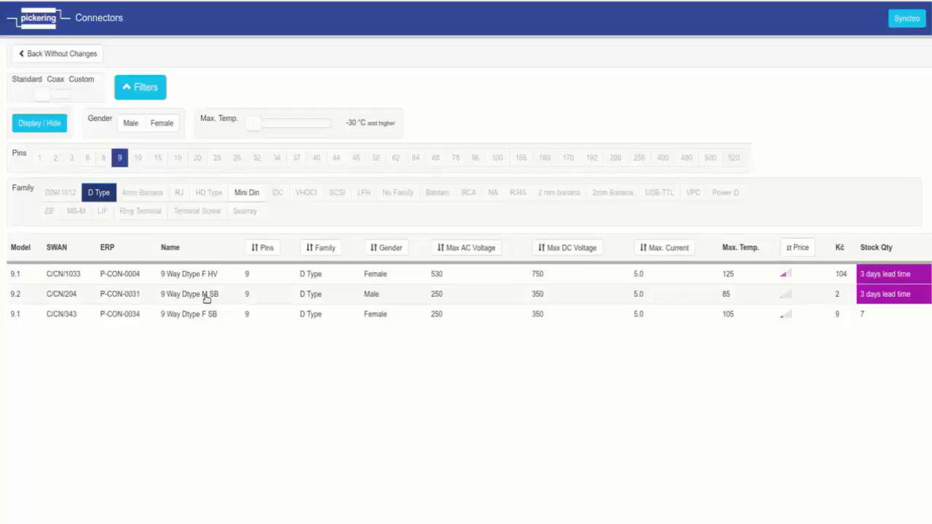
mouse_move(207, 315)
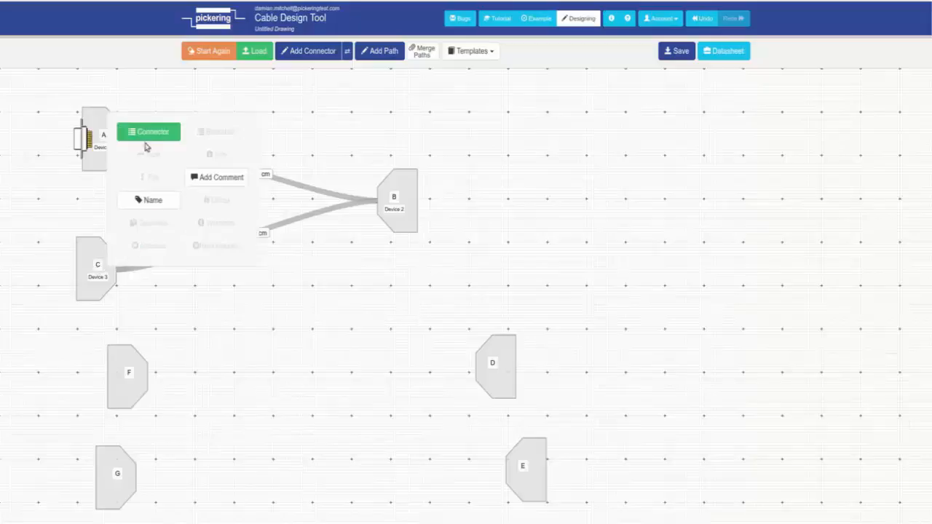
left_click(148, 131)
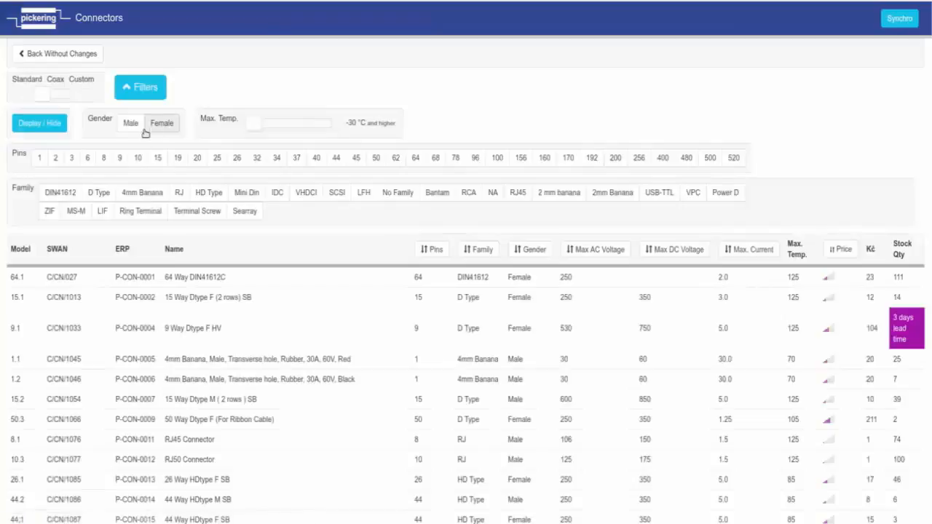
Toggle the filter panel and restrict the Family filter to SCSI connectors
left_click(161, 122)
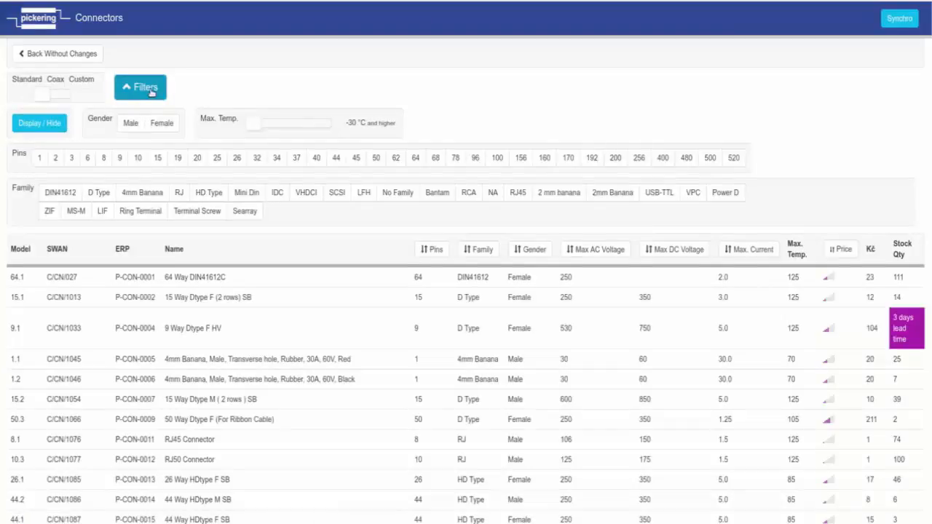
left_click(140, 88)
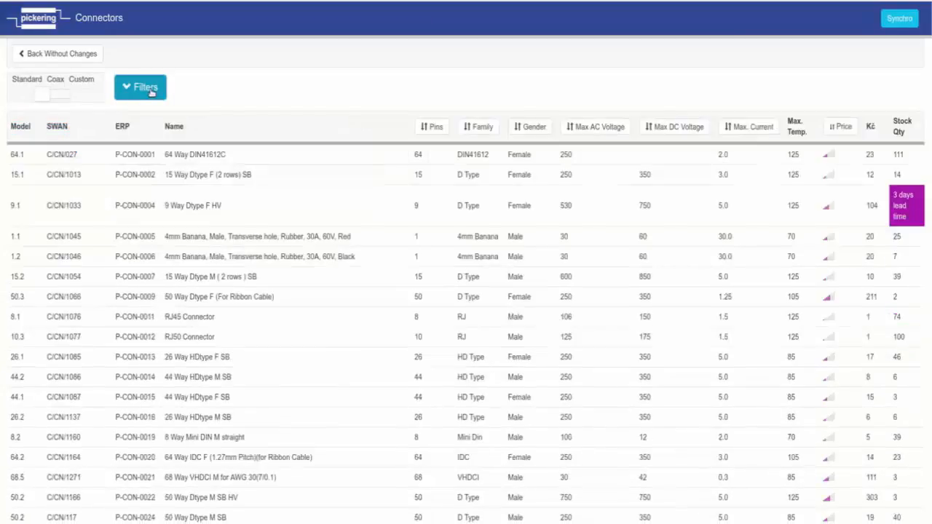
left_click(140, 87)
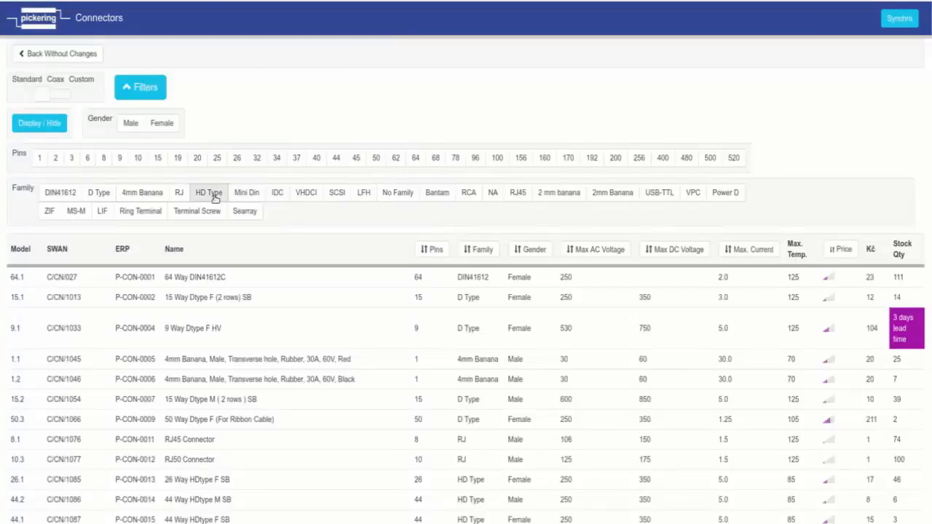
left_click(338, 192)
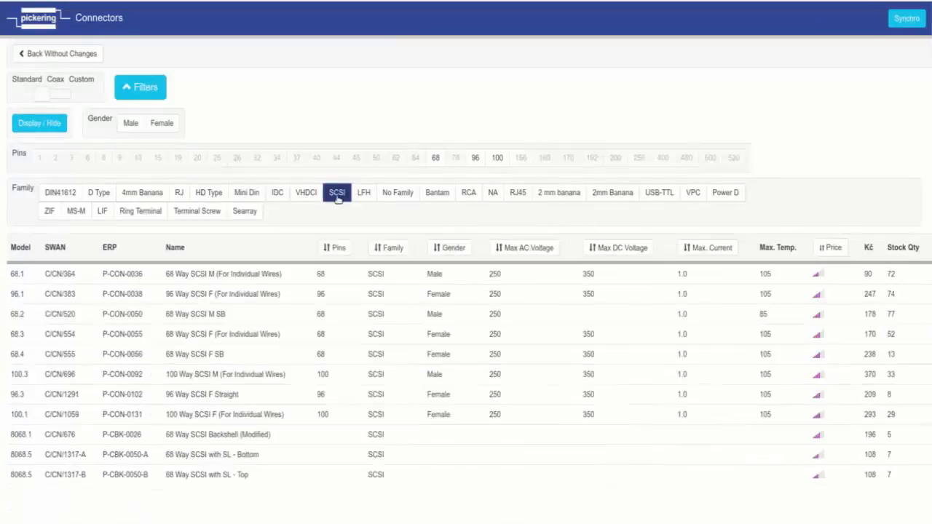